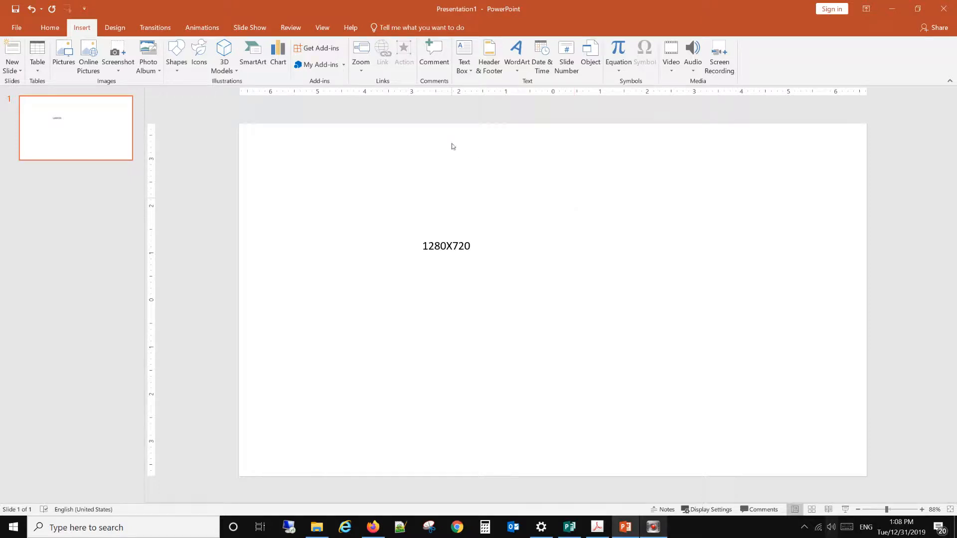
mouse_move(517, 140)
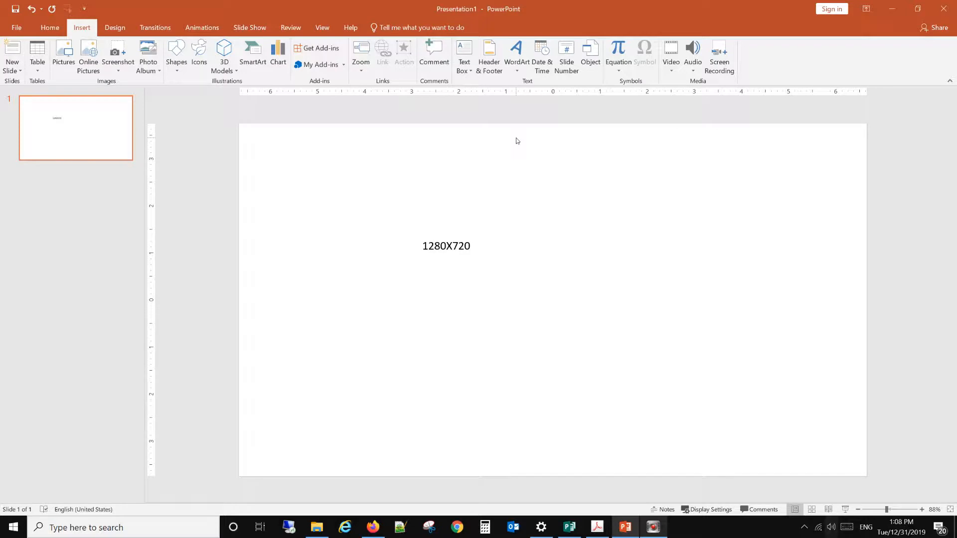
mouse_move(400, 248)
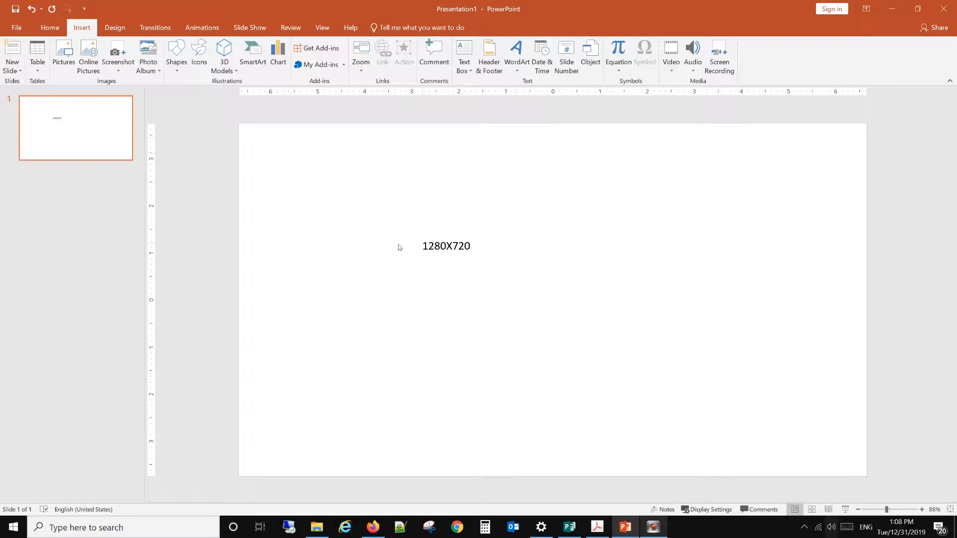
mouse_move(610, 435)
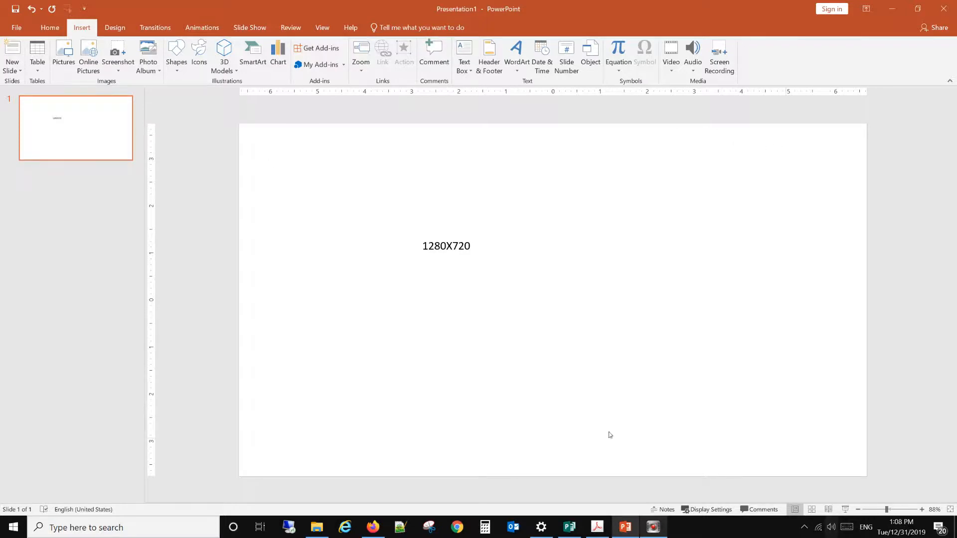
mouse_move(475, 288)
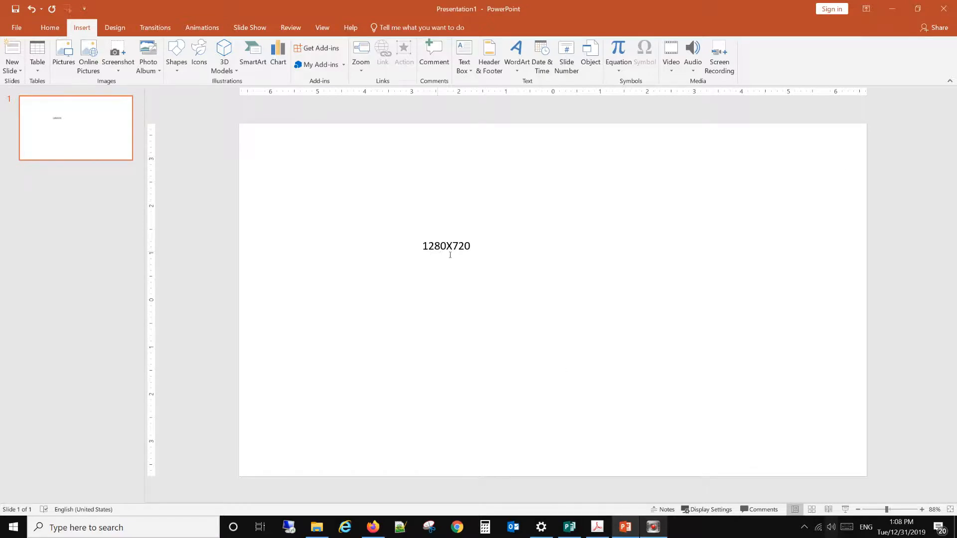
mouse_move(470, 259)
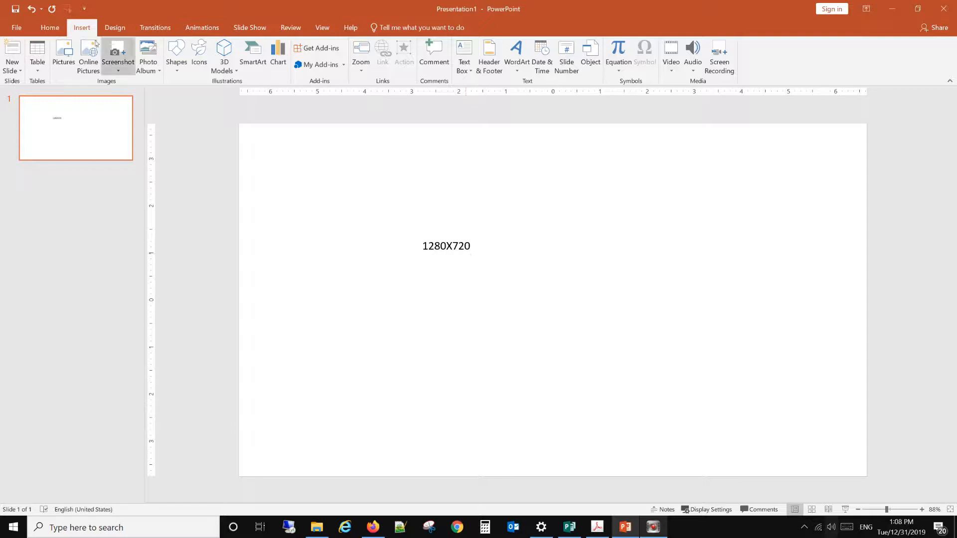
Insert the daisy JPG from the Downloads folder onto the slide
left_click(50, 27)
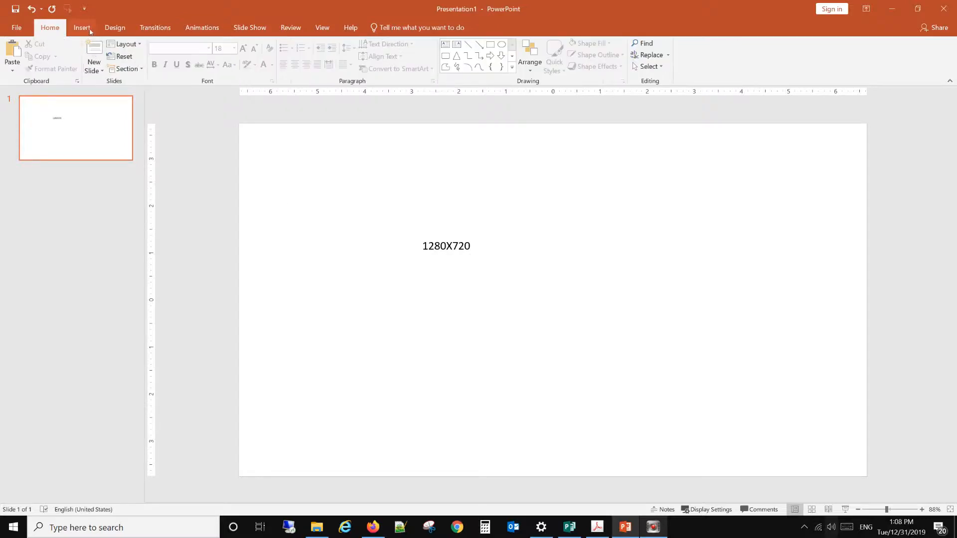
left_click(82, 27)
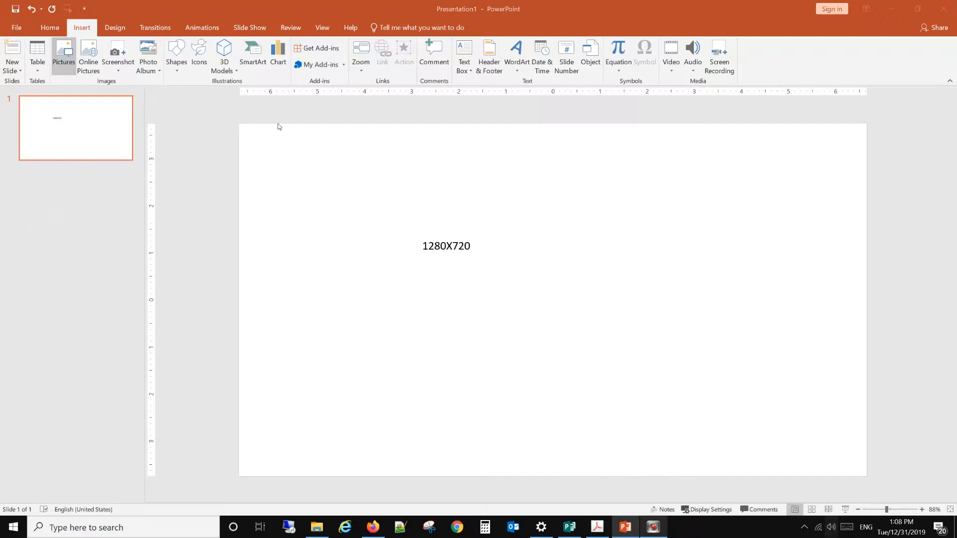
left_click(62, 53)
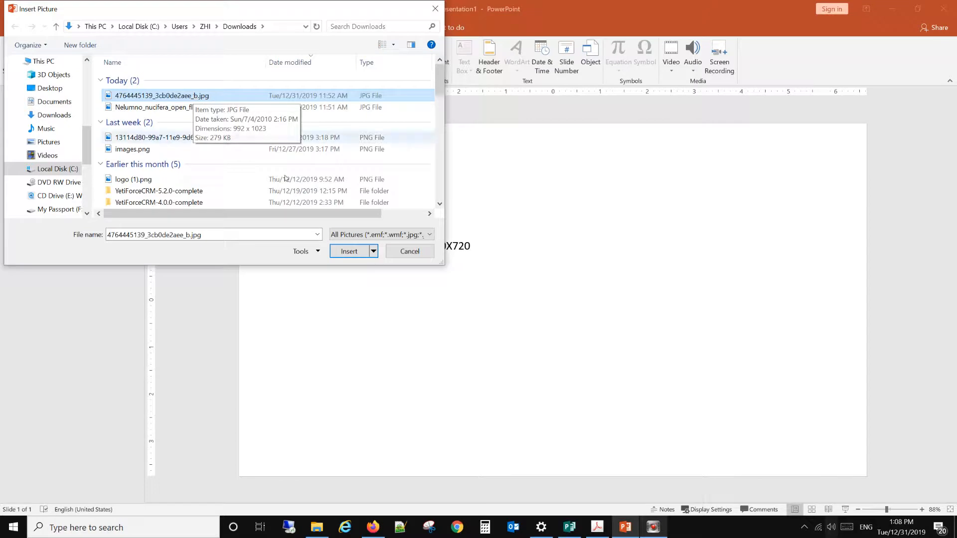
left_click(349, 252)
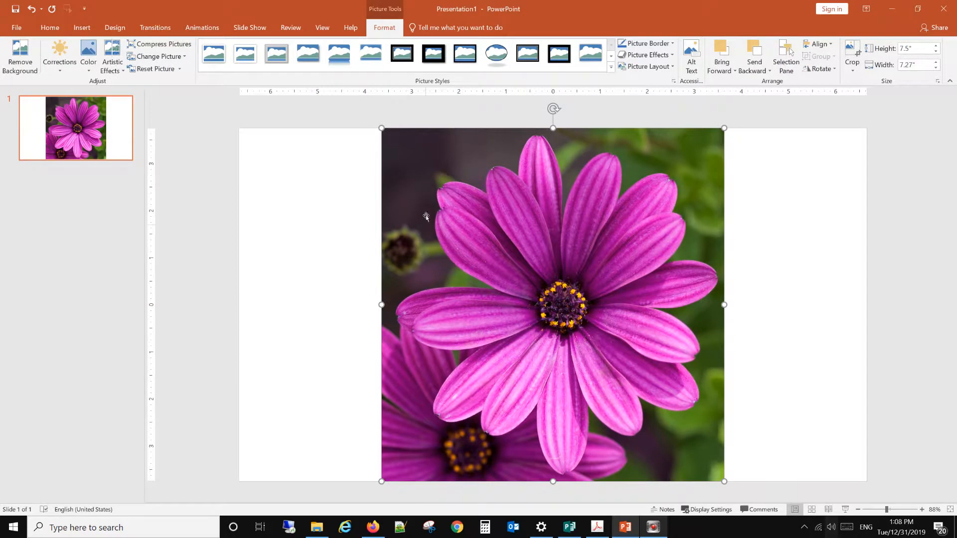
mouse_move(658, 180)
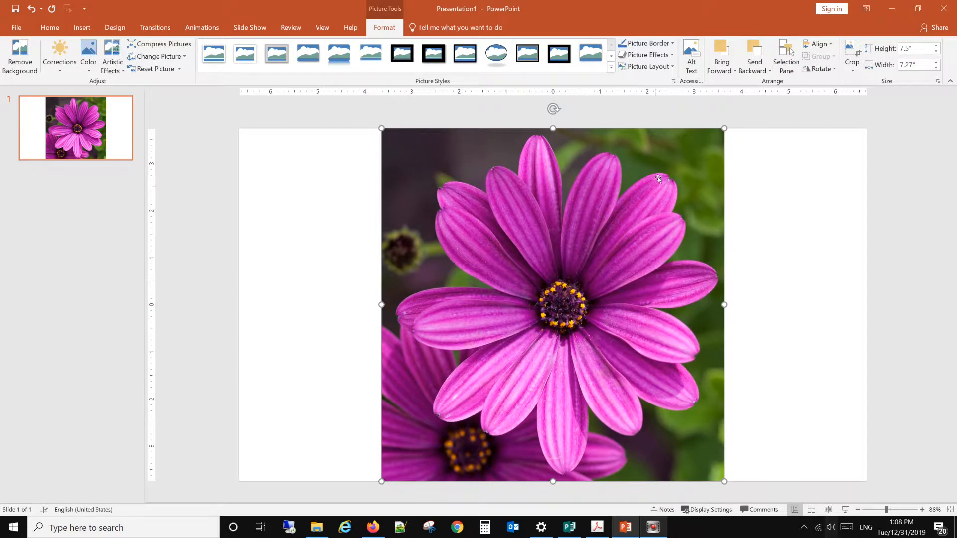
mouse_move(560, 311)
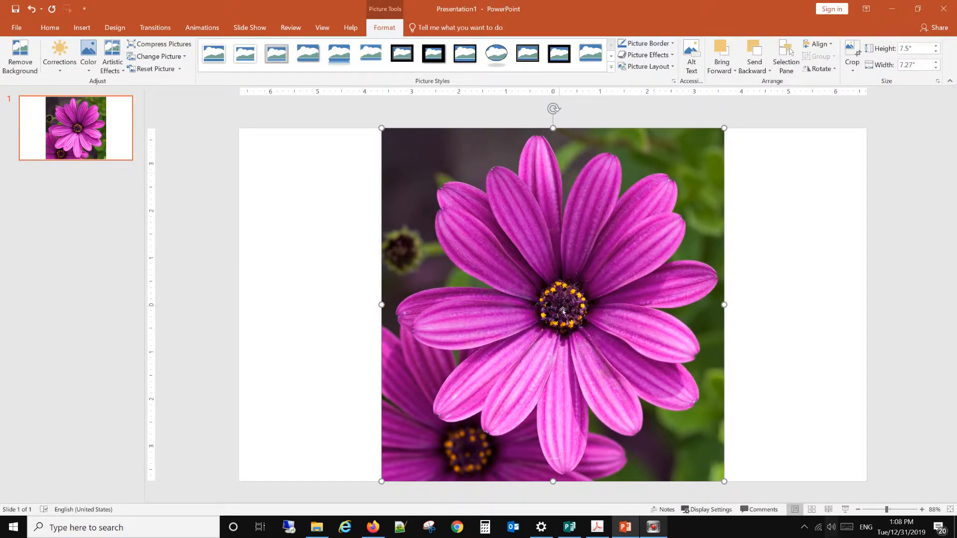
mouse_move(540, 248)
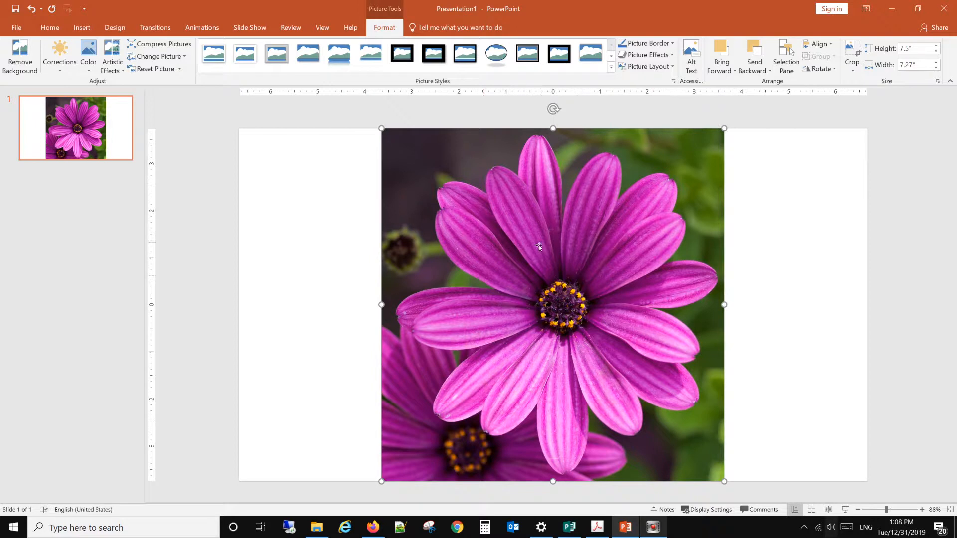
mouse_move(519, 239)
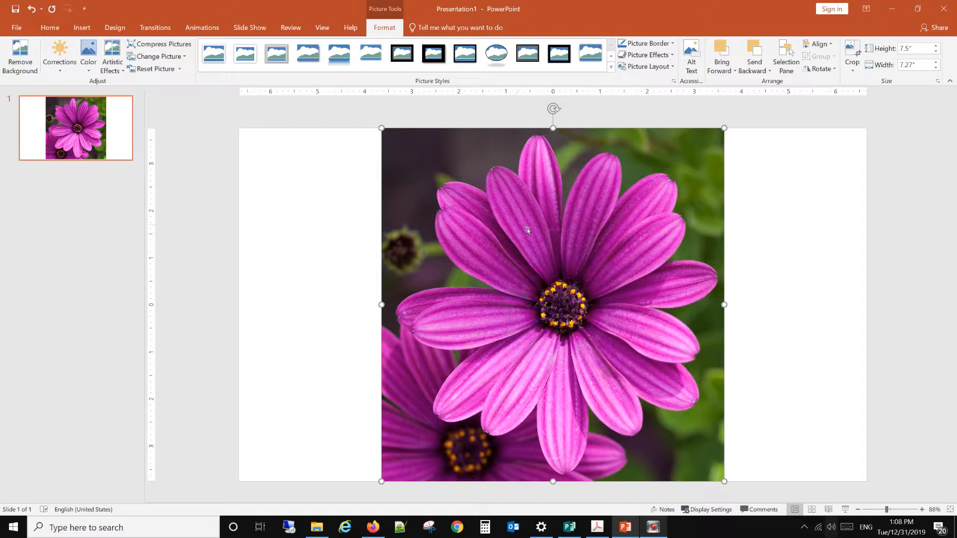
Open the Format Picture pane on the Size & Properties section for the daisy photo
right_click(528, 231)
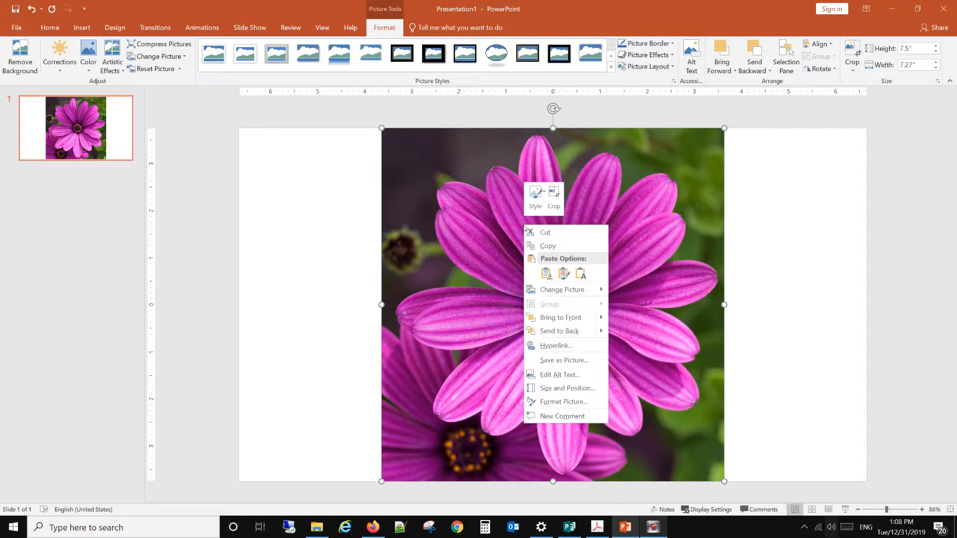
mouse_move(567, 380)
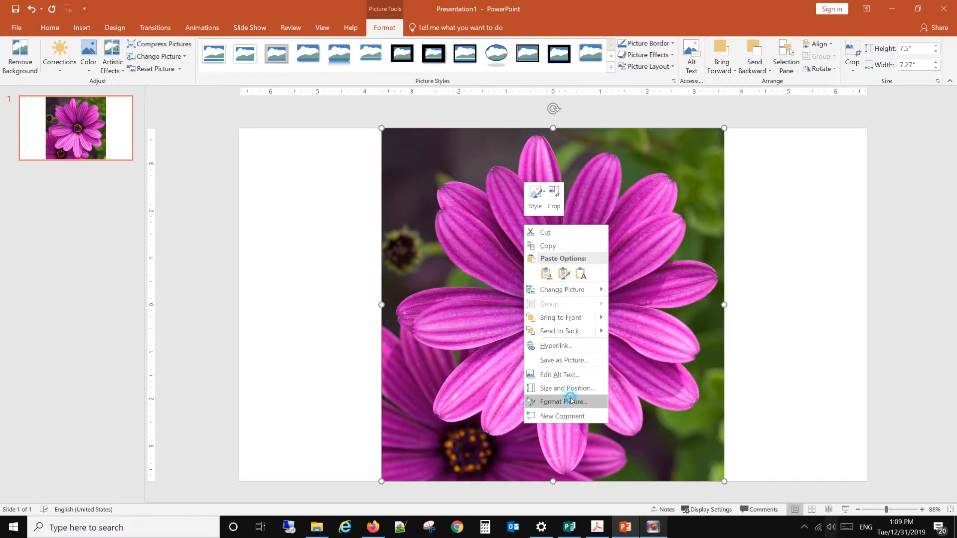
left_click(565, 401)
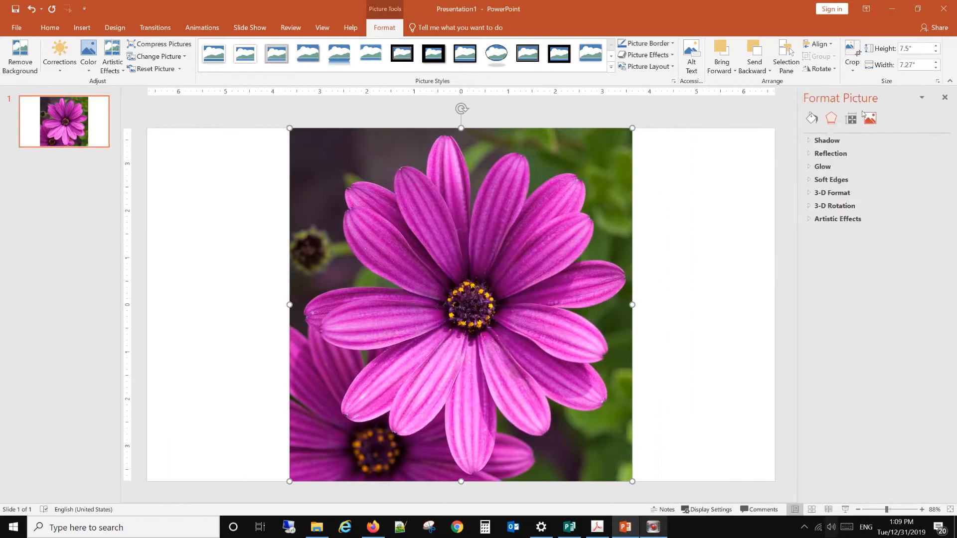
mouse_move(851, 119)
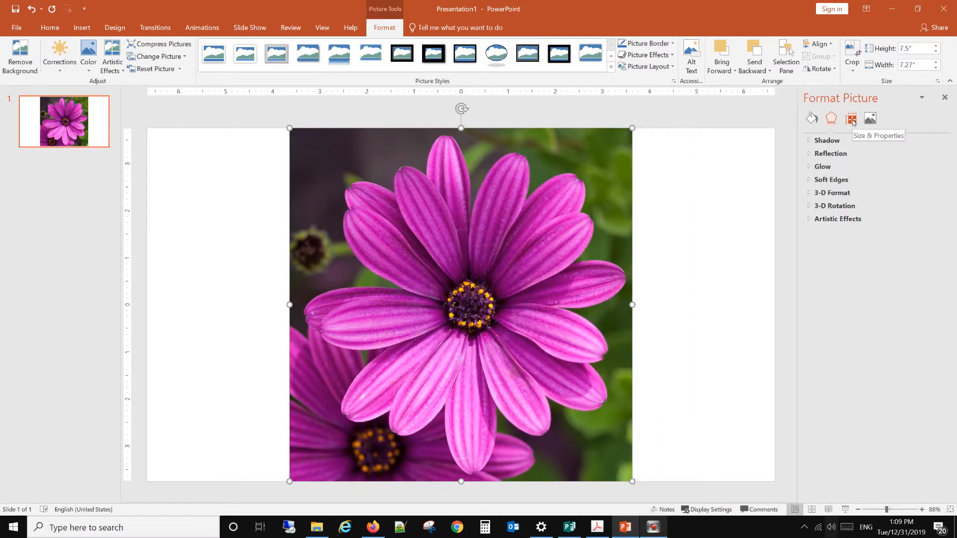
left_click(851, 119)
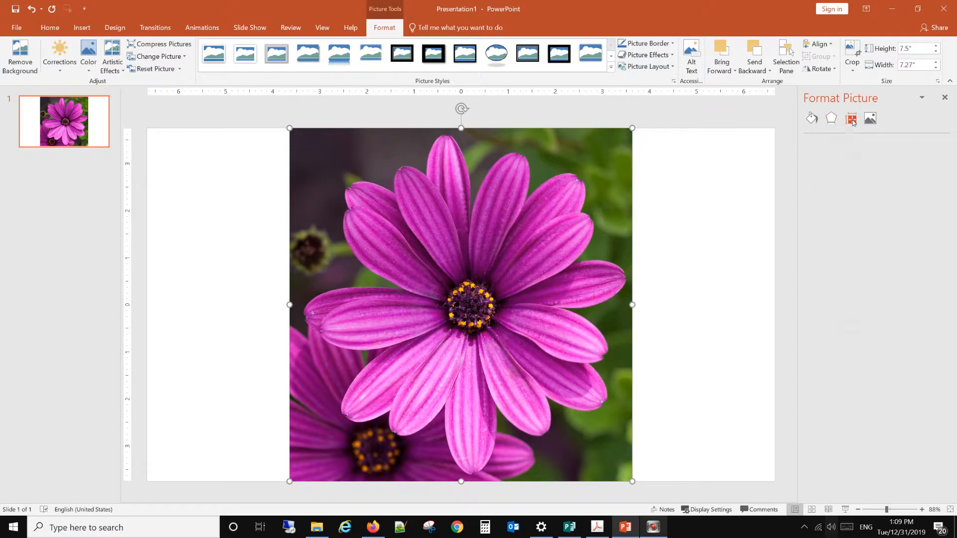
Reset the daisy photo to its original 14.21" by 13.78" size at 100% scale
left_click(851, 118)
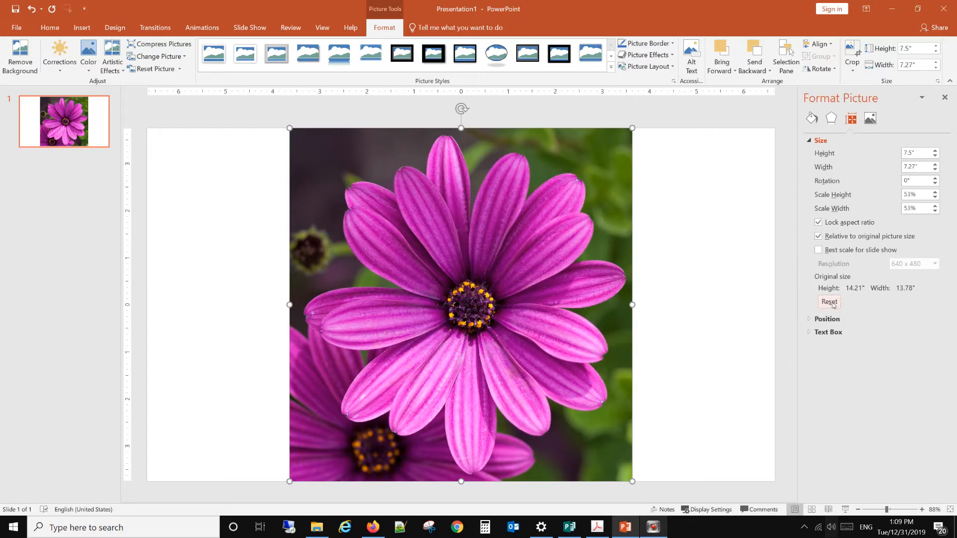
left_click(829, 301)
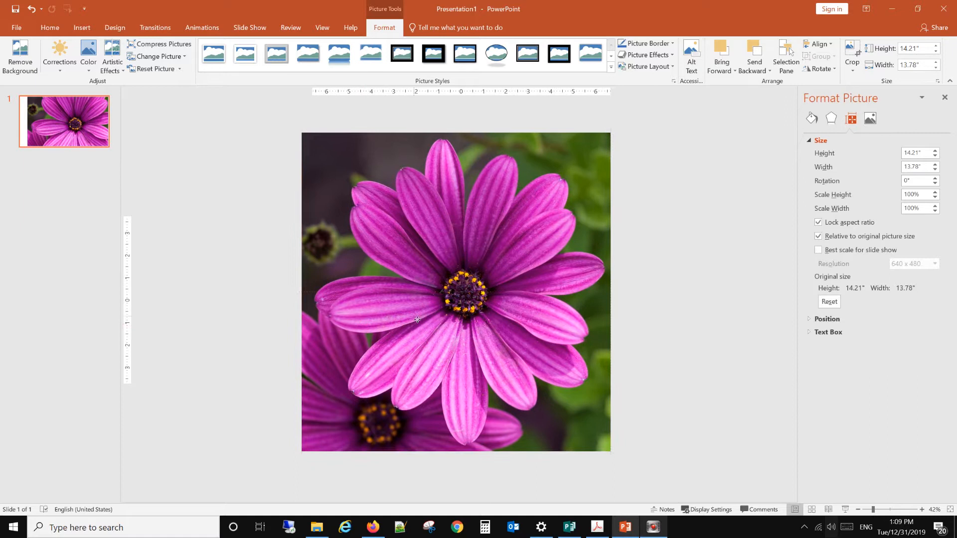
left_click(419, 321)
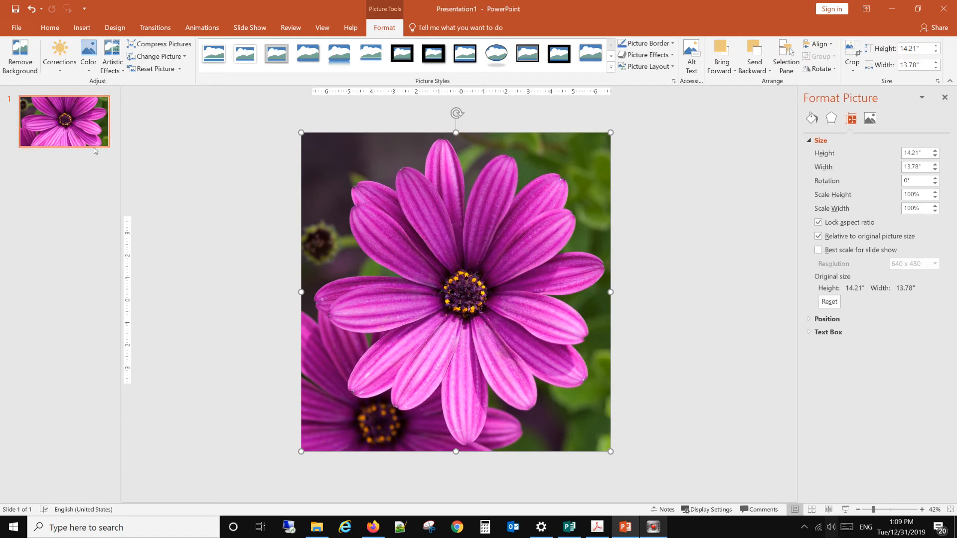
mouse_move(293, 181)
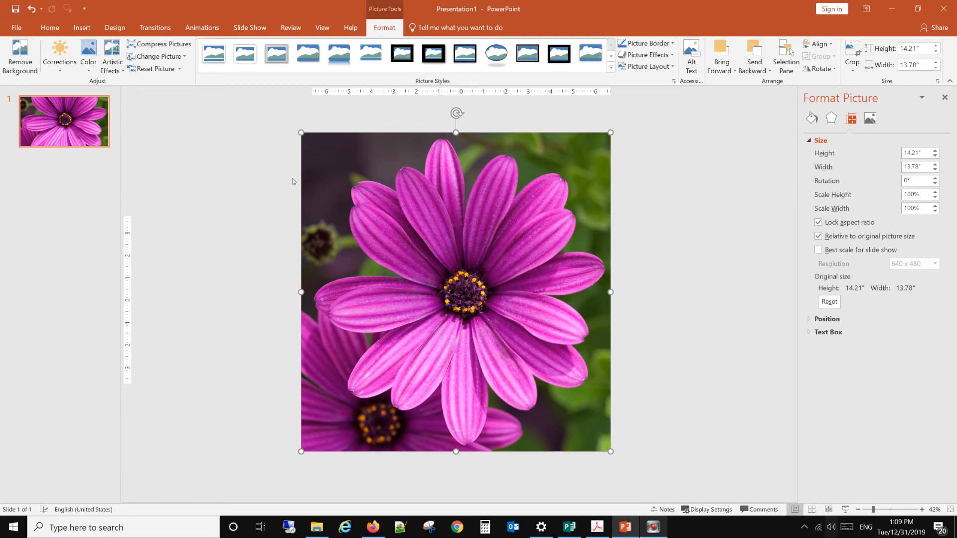